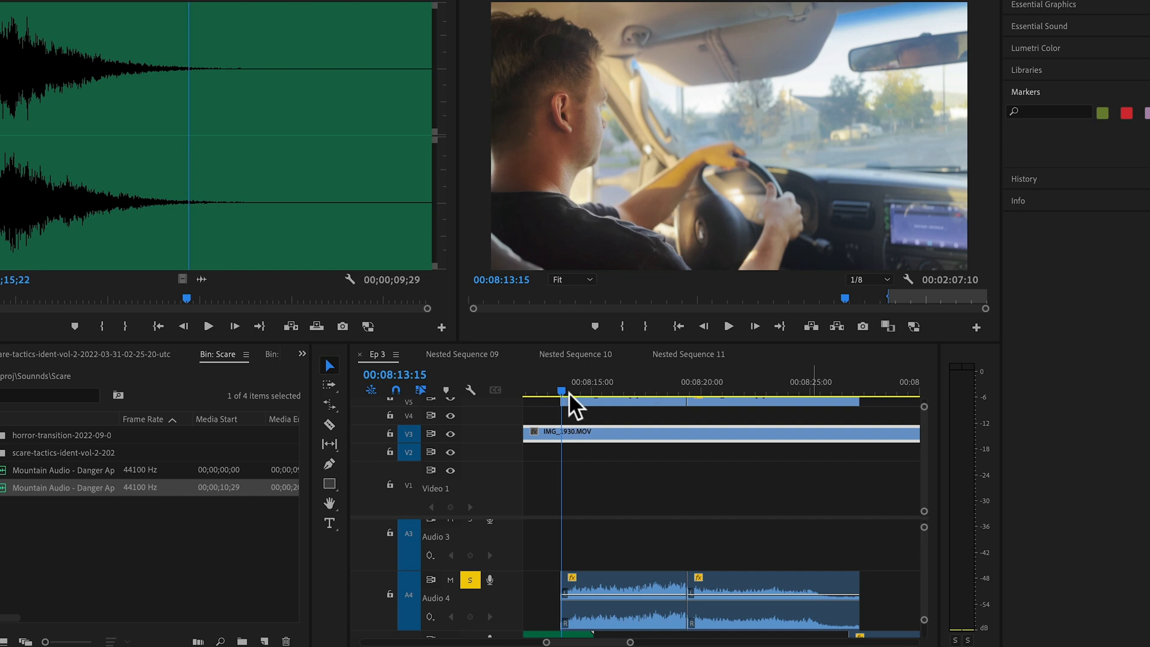
pyautogui.moveTo(668, 400)
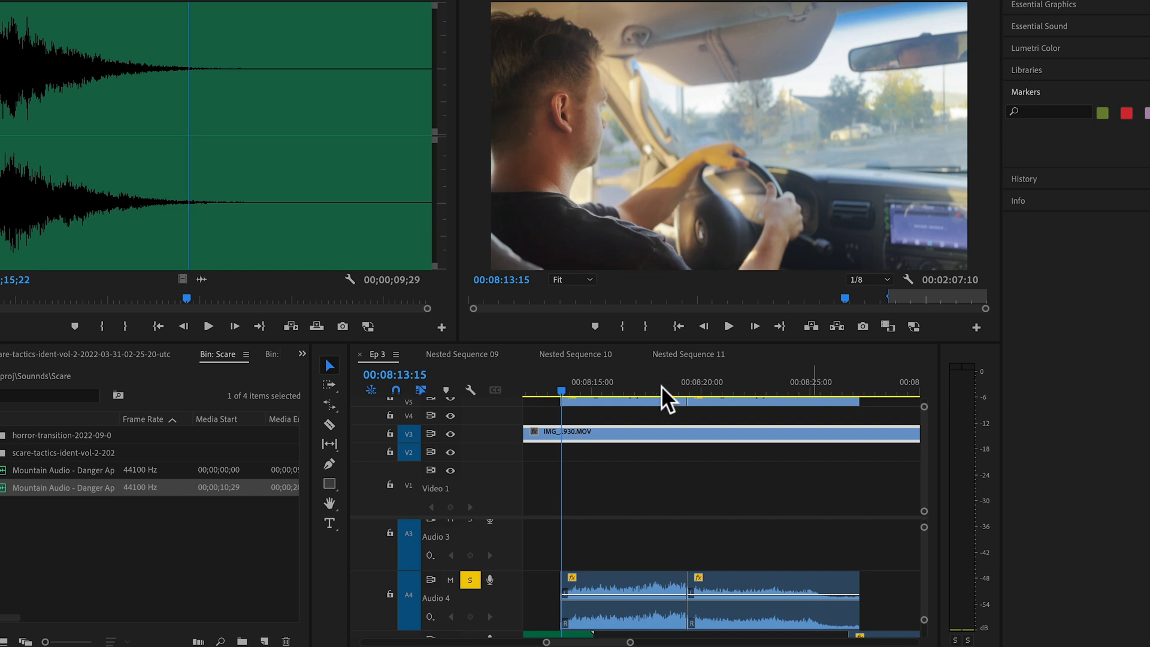
# Play the sequence briefly, then select the first dialogue clip on Audio 4
pyautogui.click(729, 326)
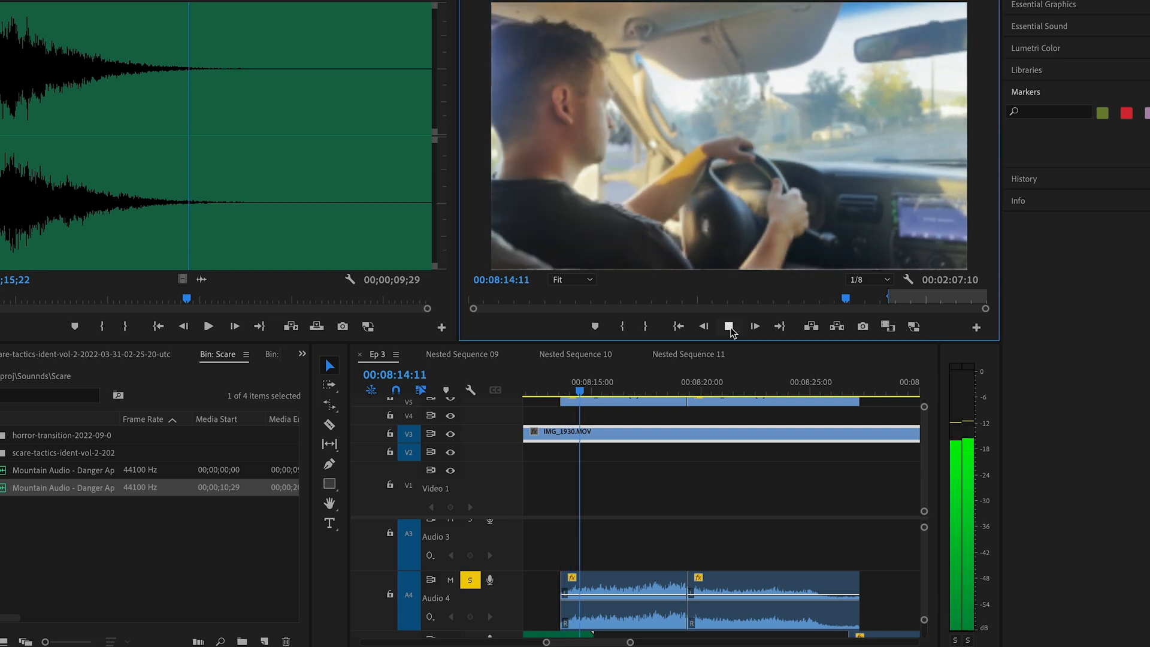
pyautogui.click(730, 326)
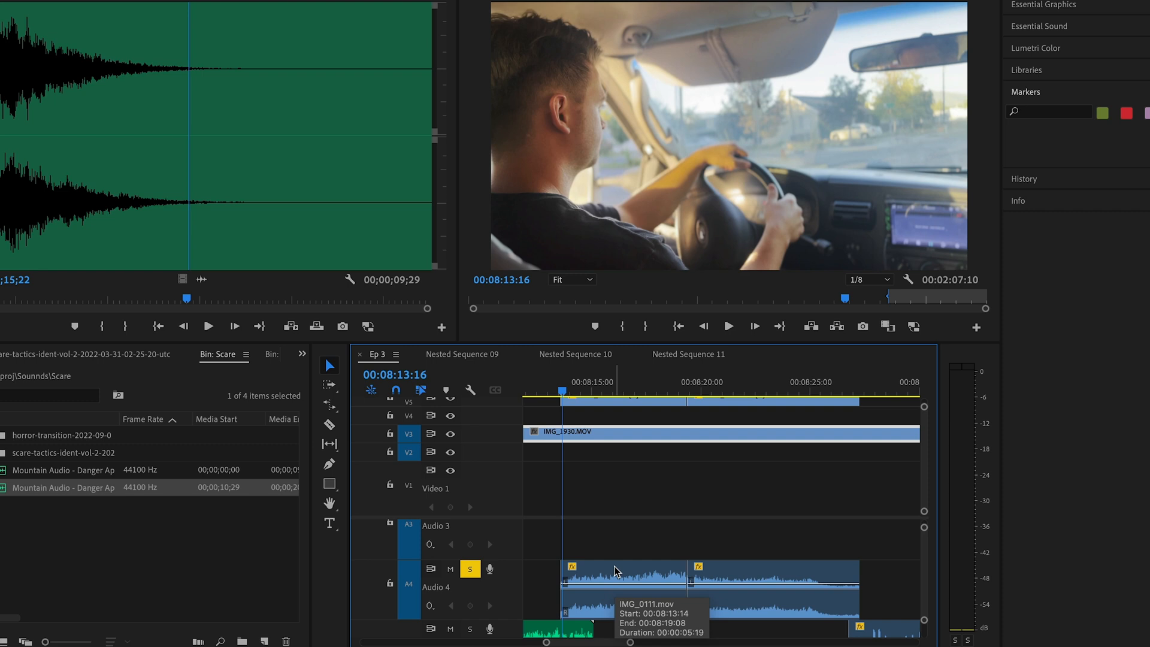
pyautogui.click(623, 587)
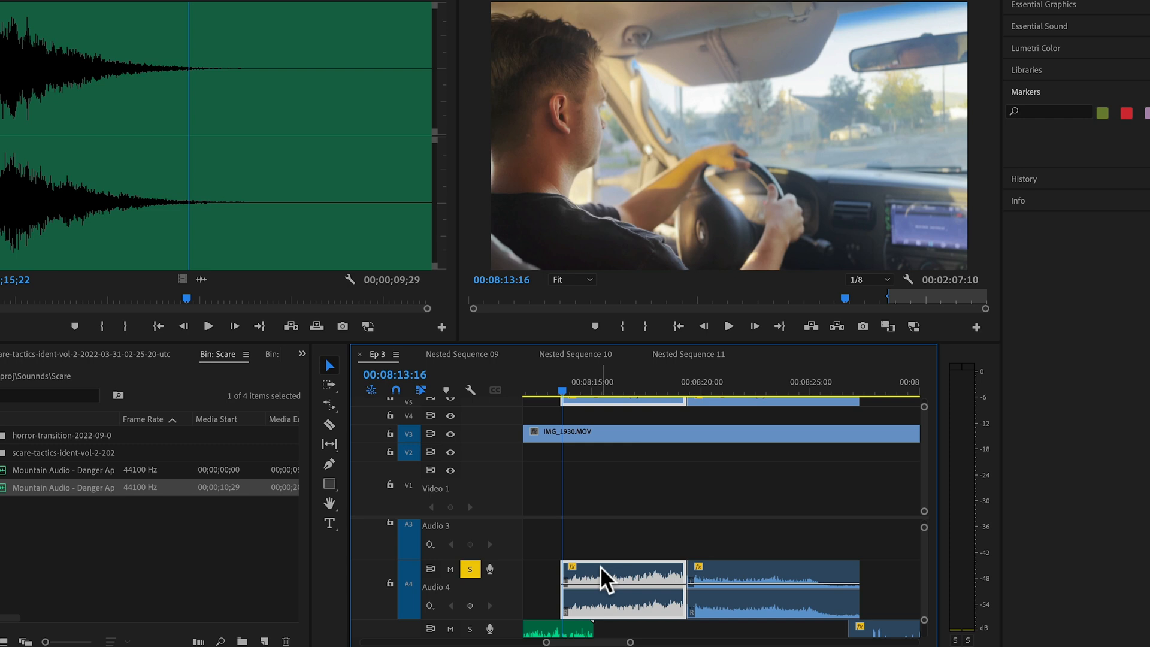
pyautogui.moveTo(604, 573)
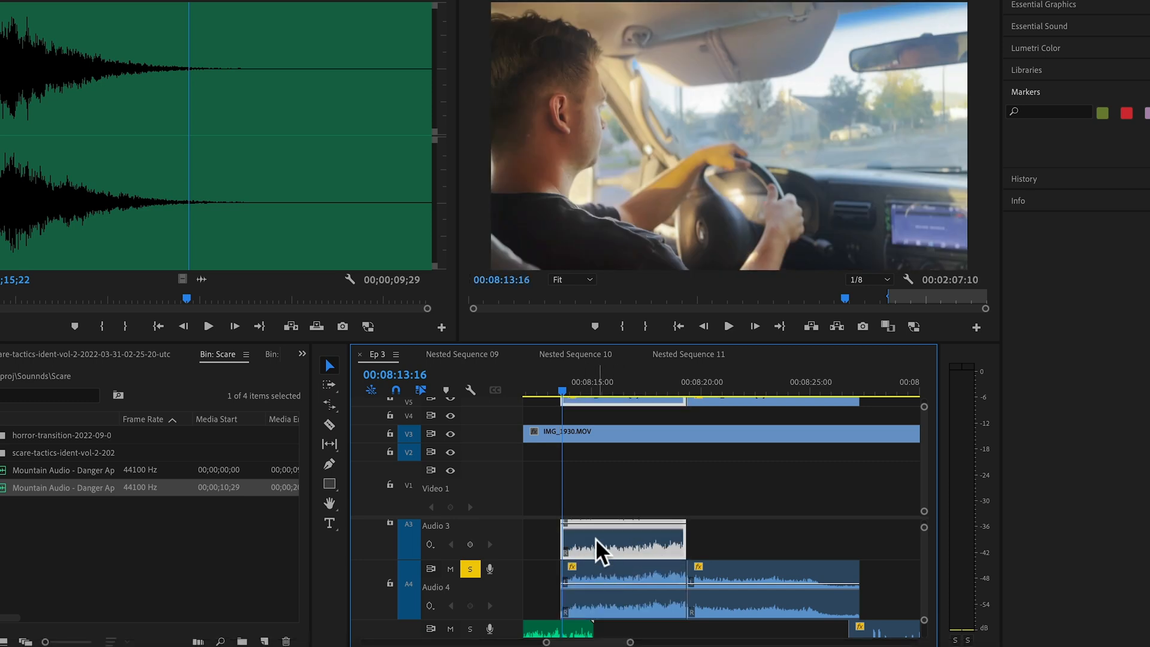
# Duplicate the clip onto Audio 3 and send the original to Adobe Audition for editing
pyautogui.click(623, 542)
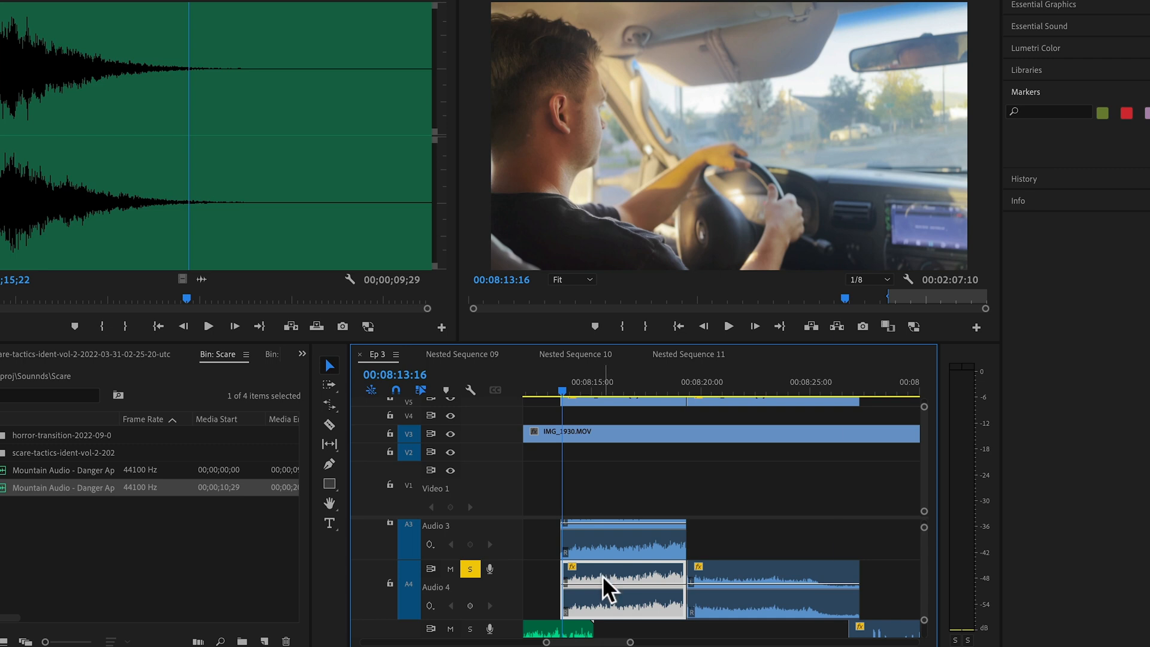
pyautogui.rightClick(623, 587)
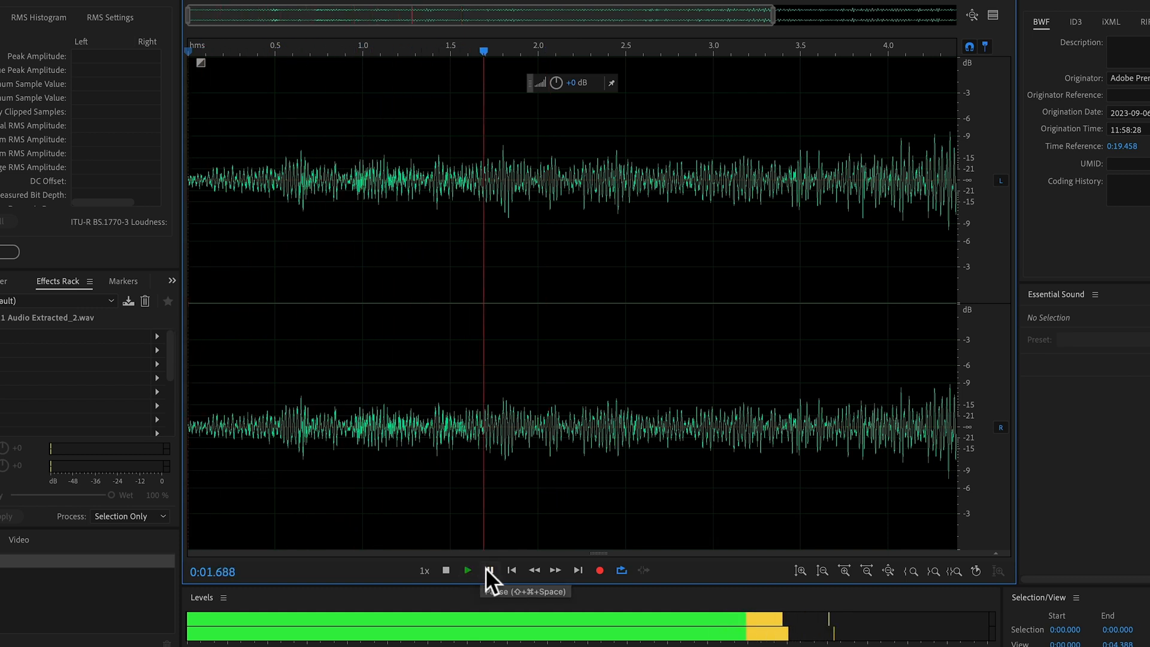
# Stop playback and select the background-noise stretch from about 2.0 to 4.0 seconds
pyautogui.click(467, 570)
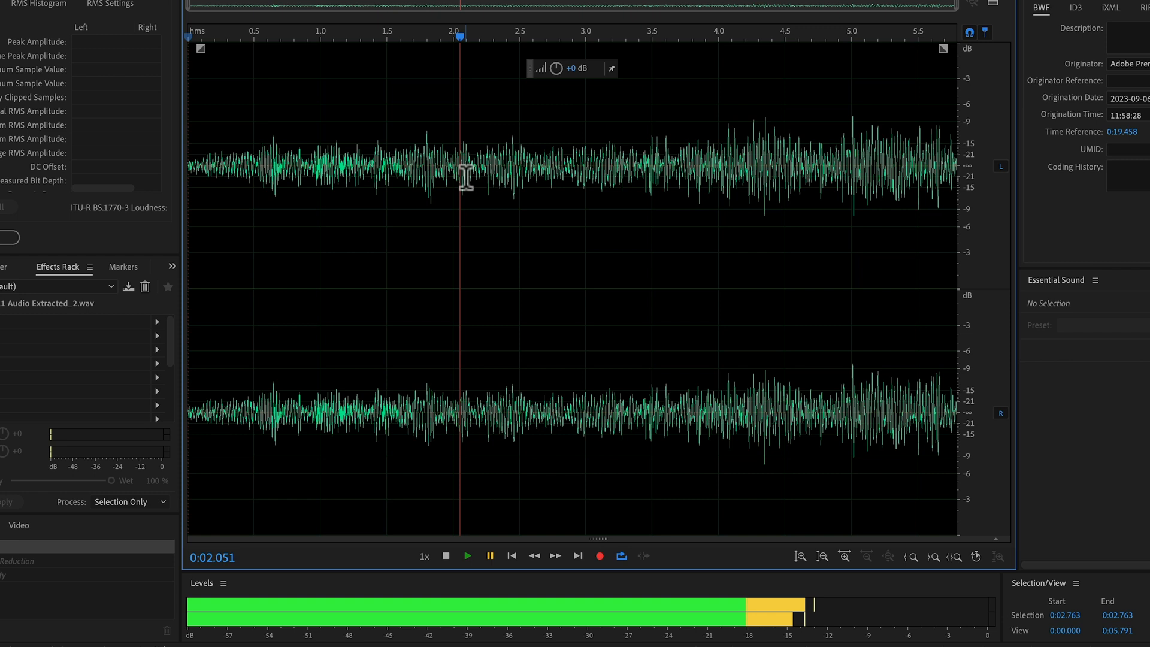
pyautogui.moveTo(440, 574)
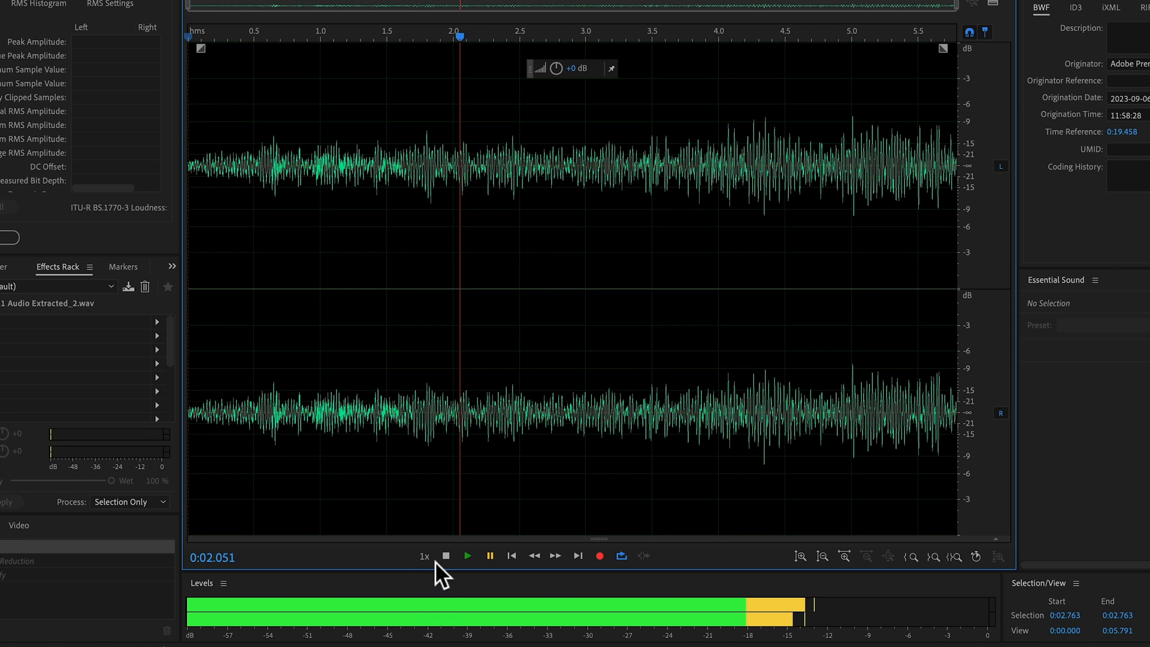
pyautogui.moveTo(460, 176); pyautogui.dragTo(717, 176)
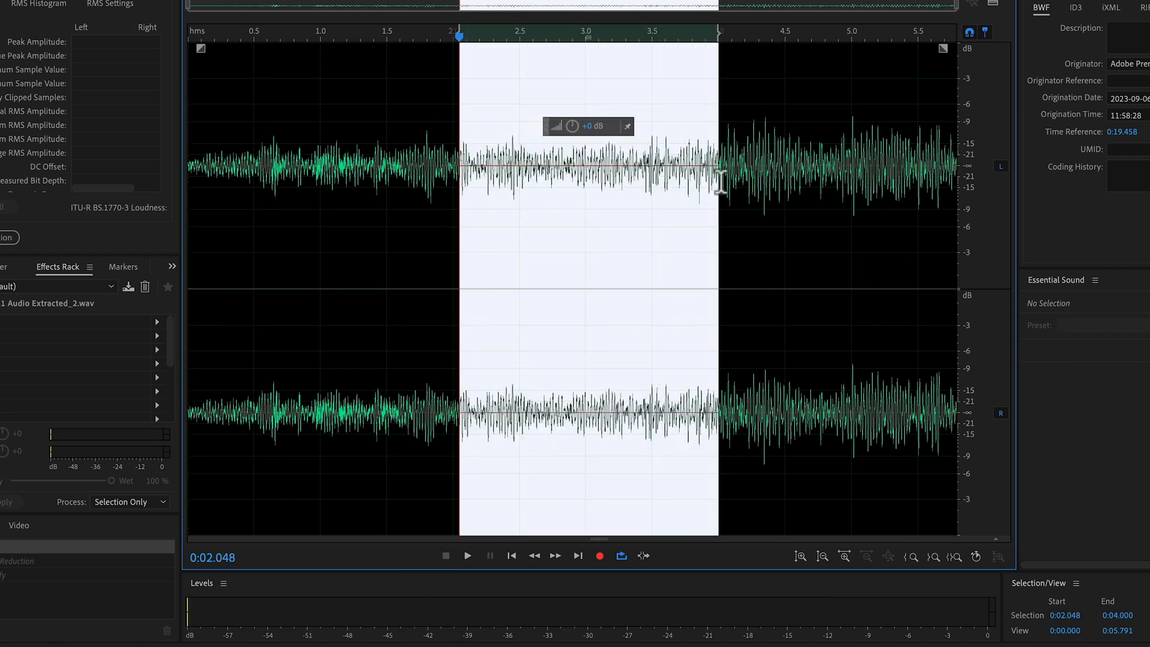
pyautogui.moveTo(502, 202)
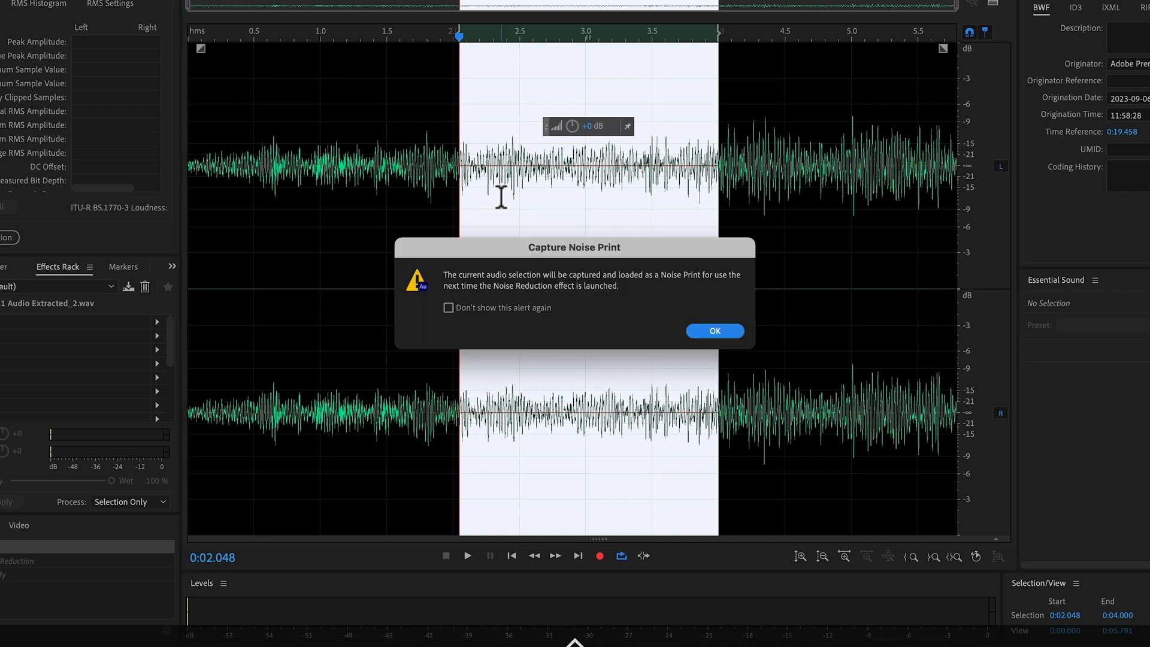
# Capture the selected 2–4 s stretch as the noise print
pyautogui.click(715, 331)
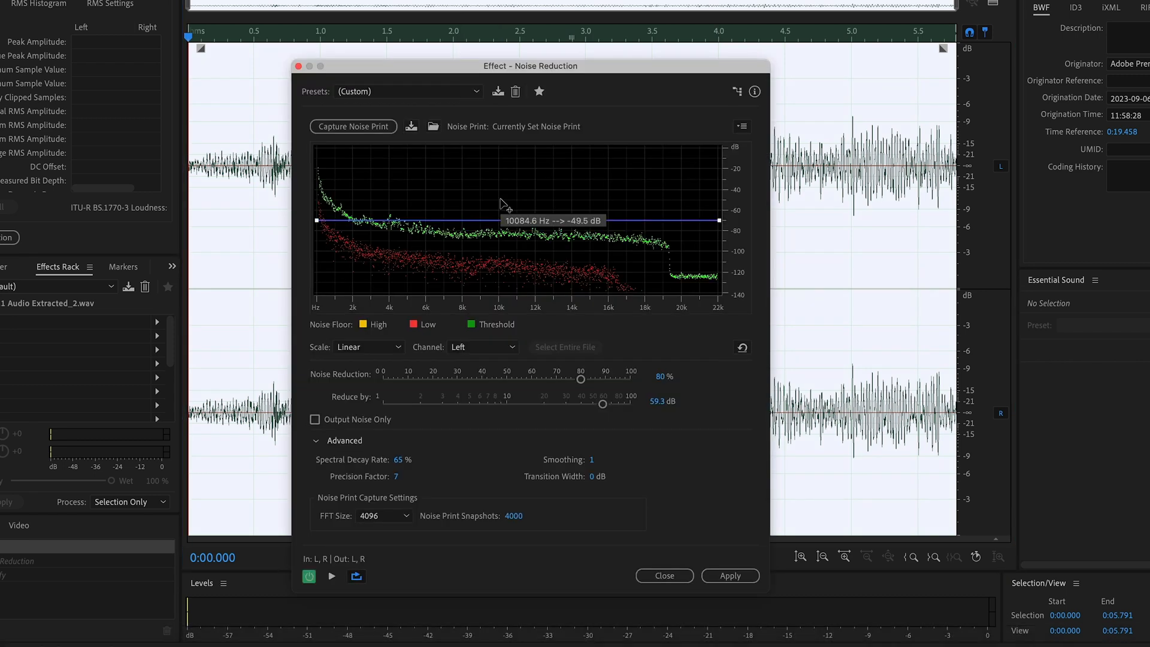
pyautogui.moveTo(352, 118)
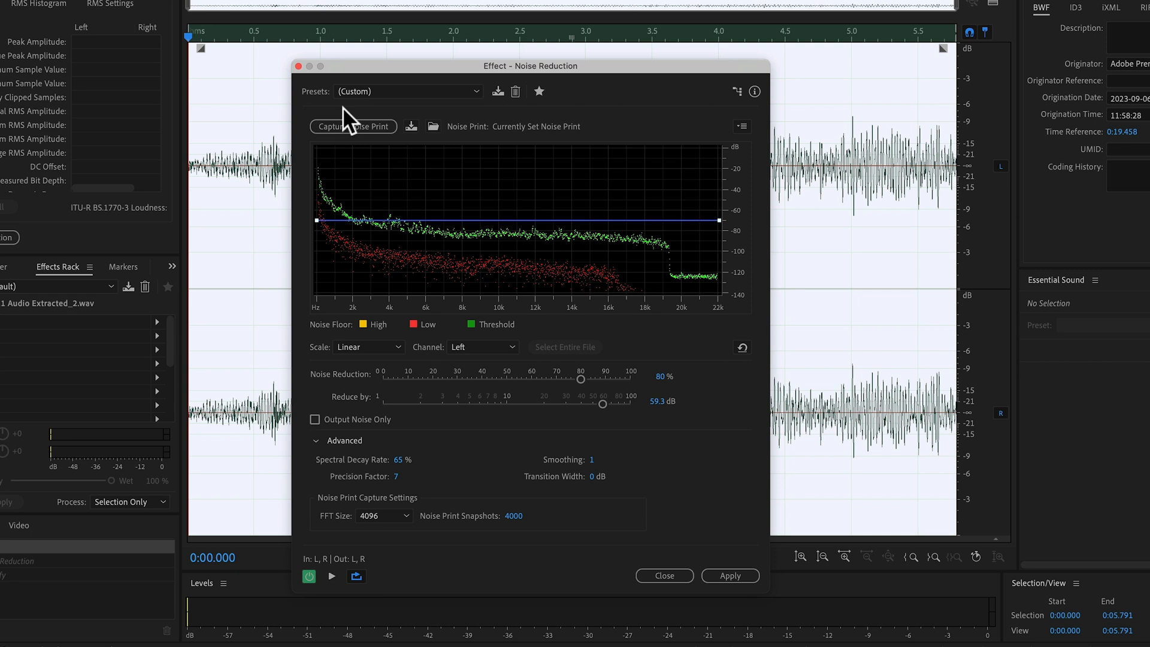
pyautogui.moveTo(422, 388)
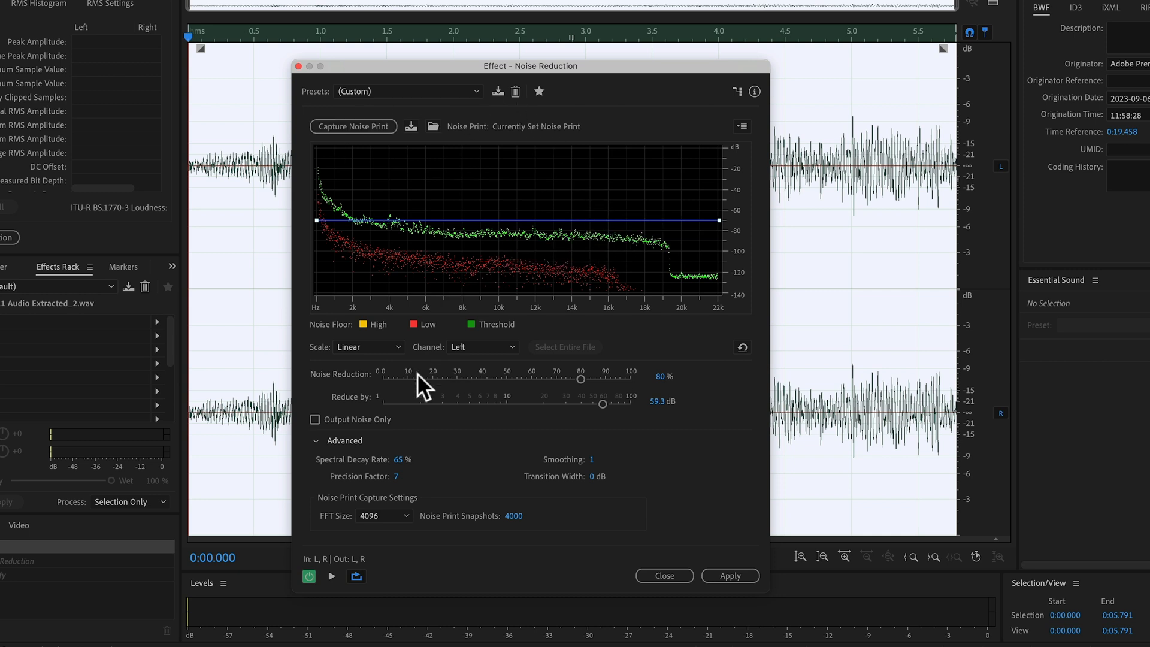
pyautogui.moveTo(375, 387)
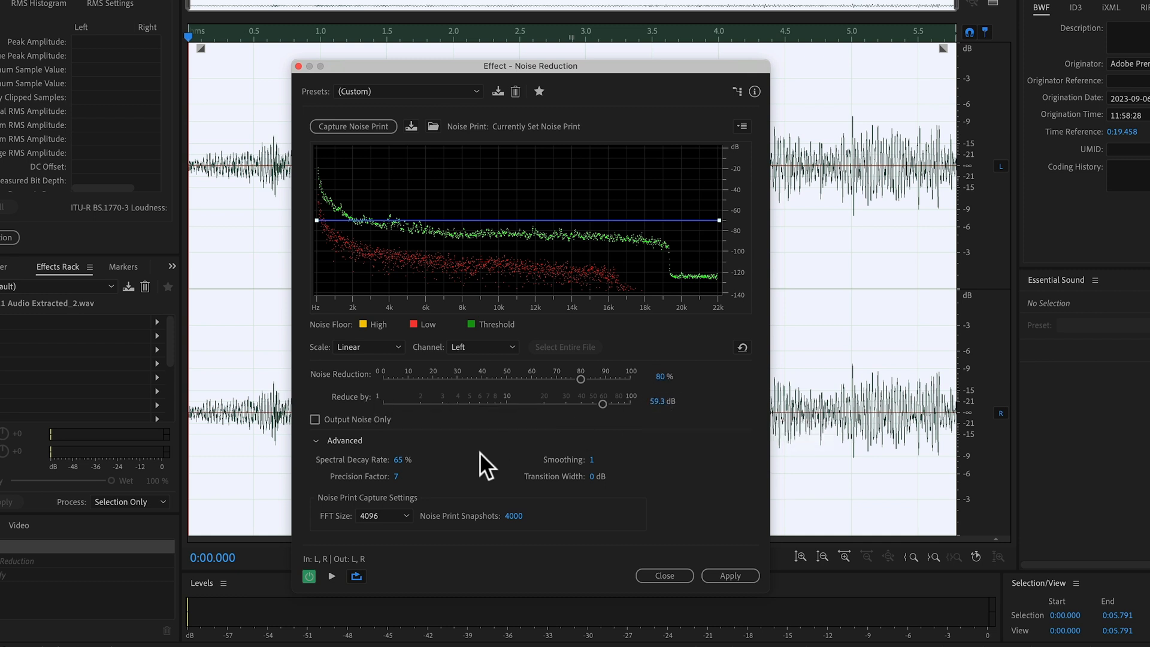
pyautogui.moveTo(418, 488)
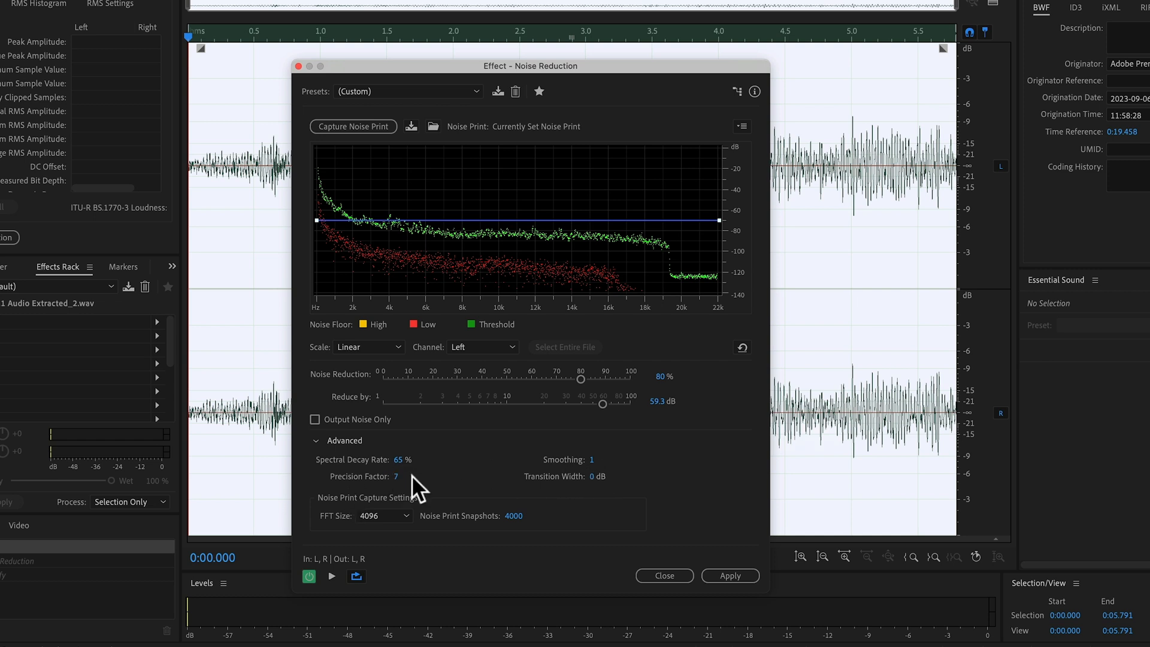
pyautogui.moveTo(407, 584)
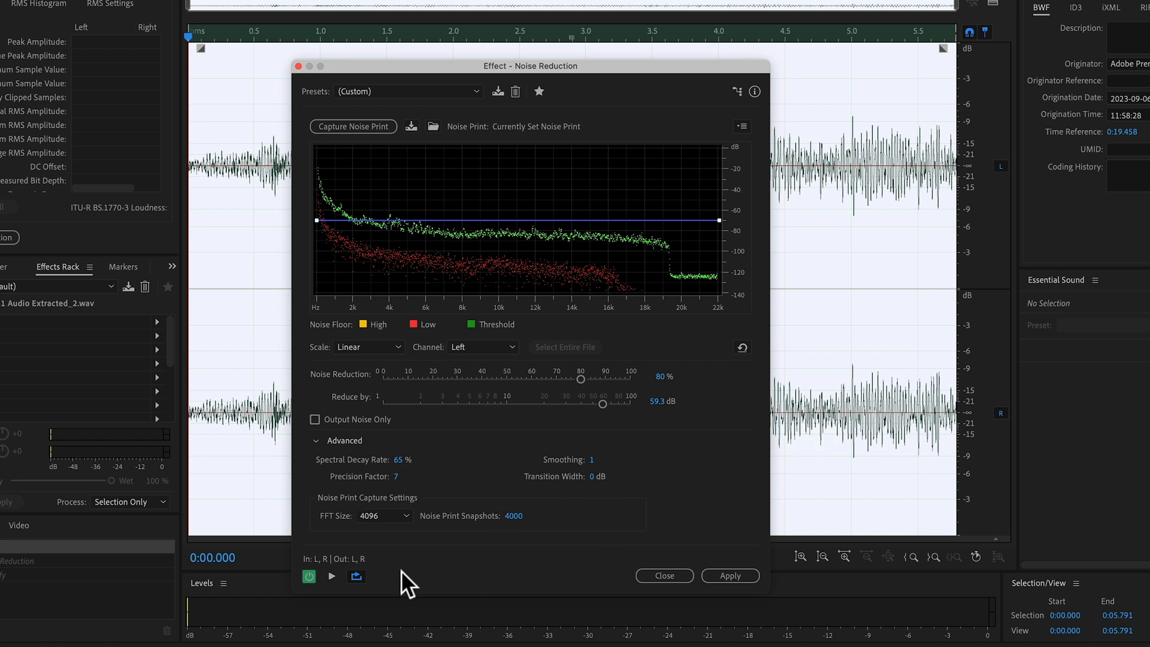
pyautogui.moveTo(730, 575)
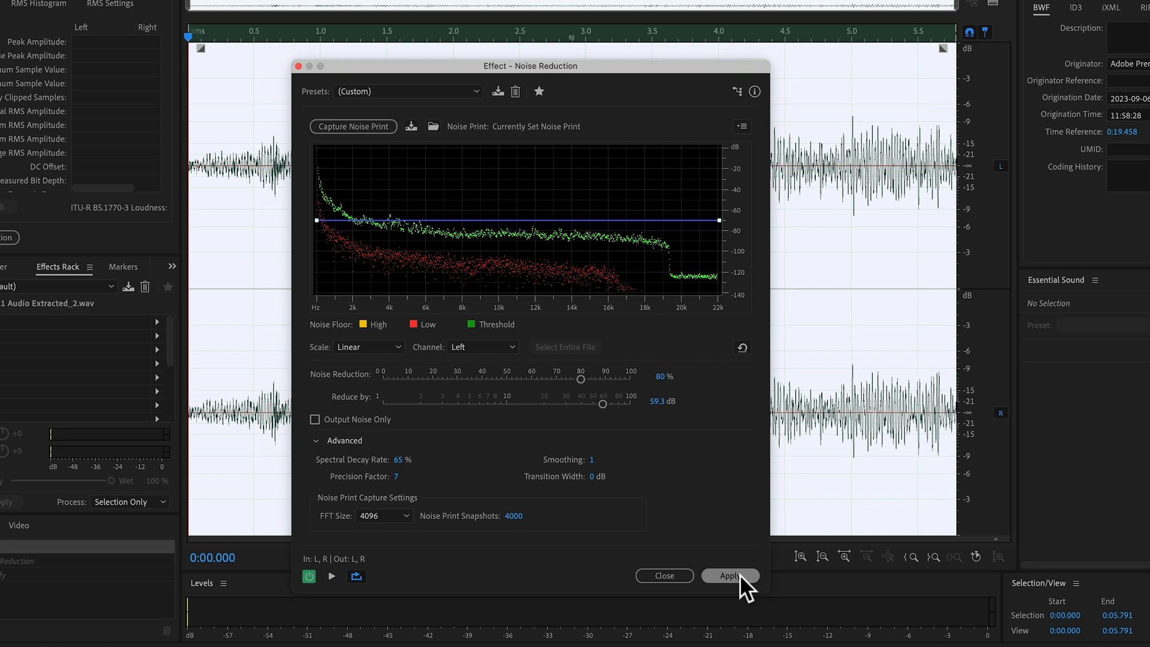
# Apply Noise Reduction at 80% and 59.3 dB to the whole clip
pyautogui.click(730, 575)
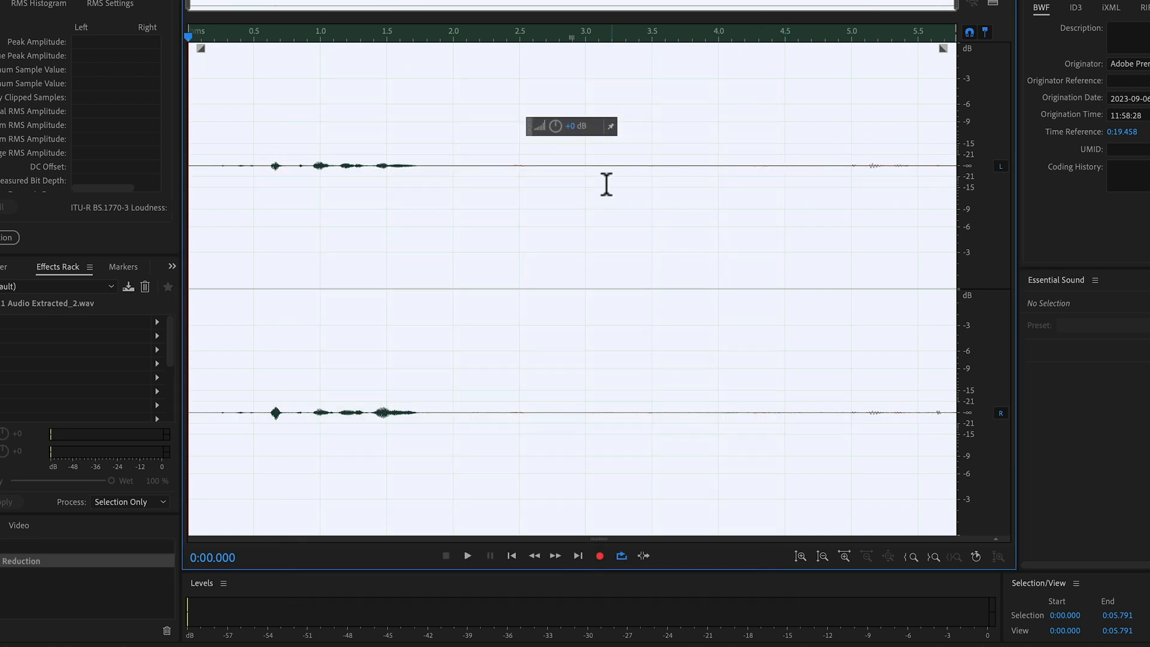
pyautogui.click(286, 34)
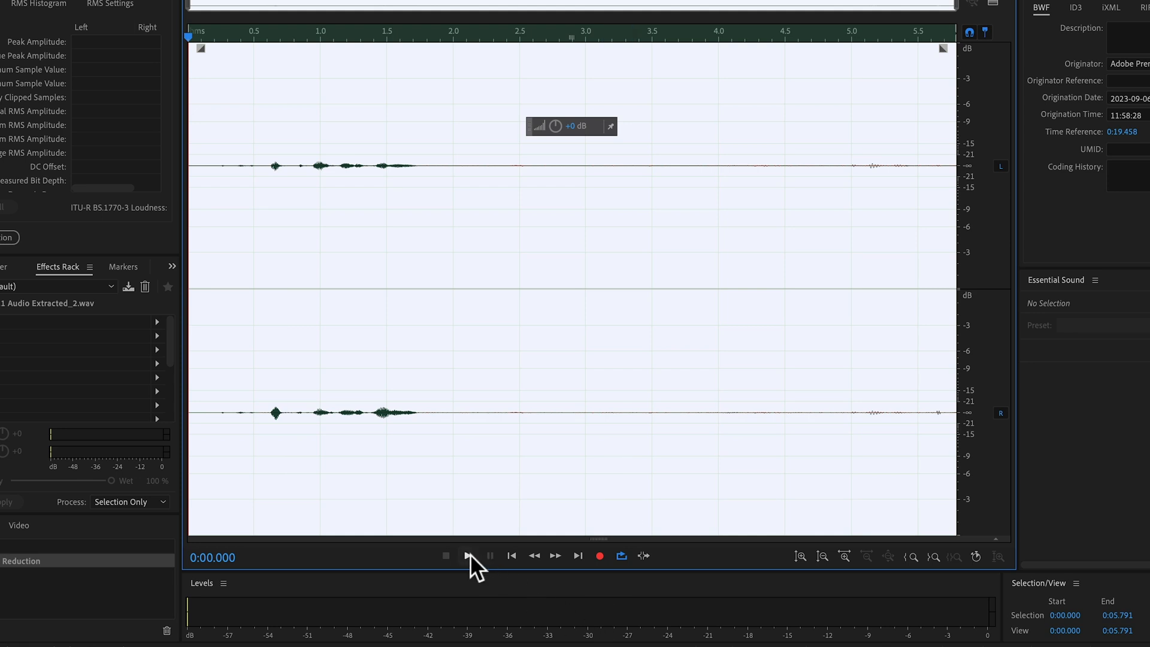
pyautogui.click(468, 555)
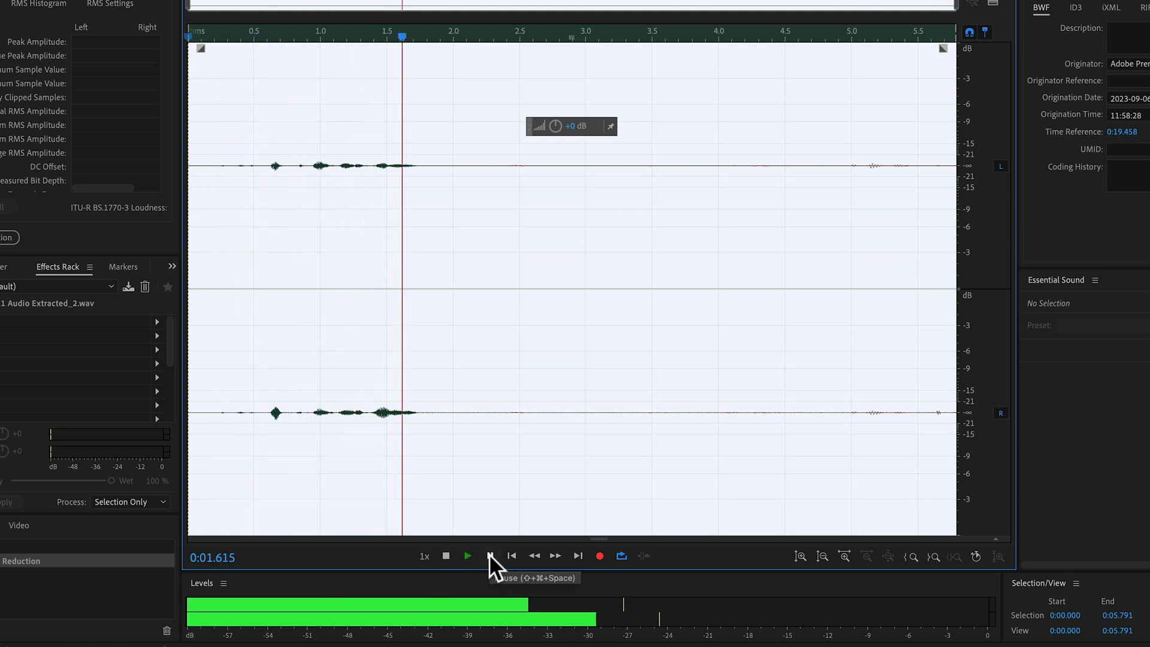
pyautogui.click(467, 555)
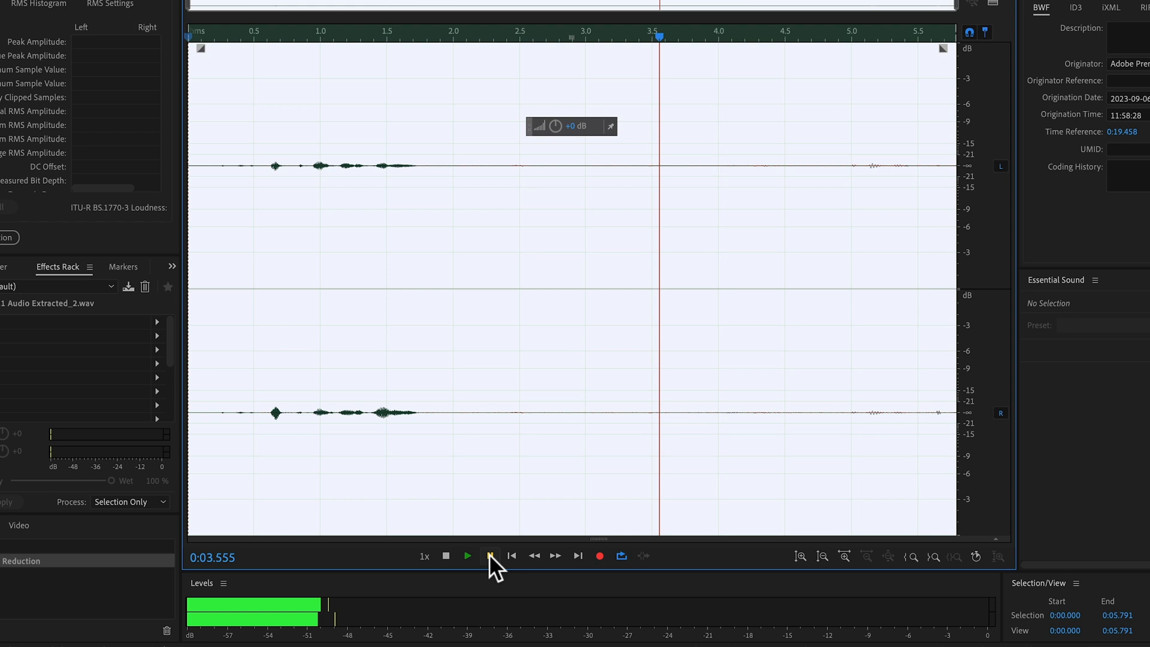
pyautogui.click(469, 555)
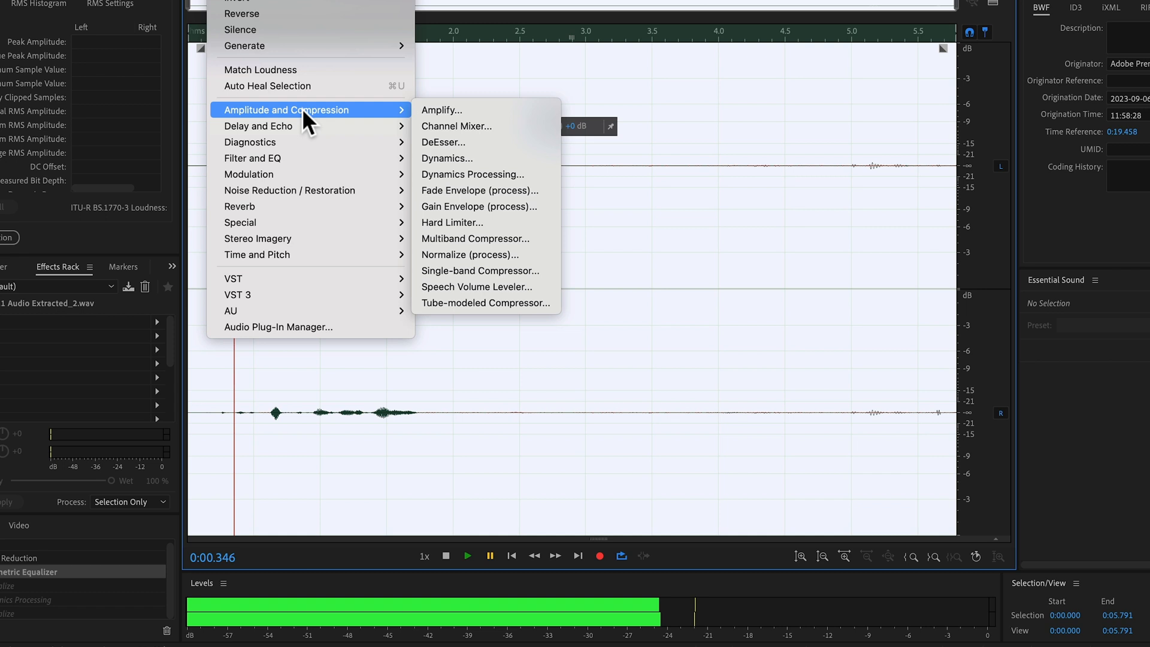
pyautogui.moveTo(469, 254)
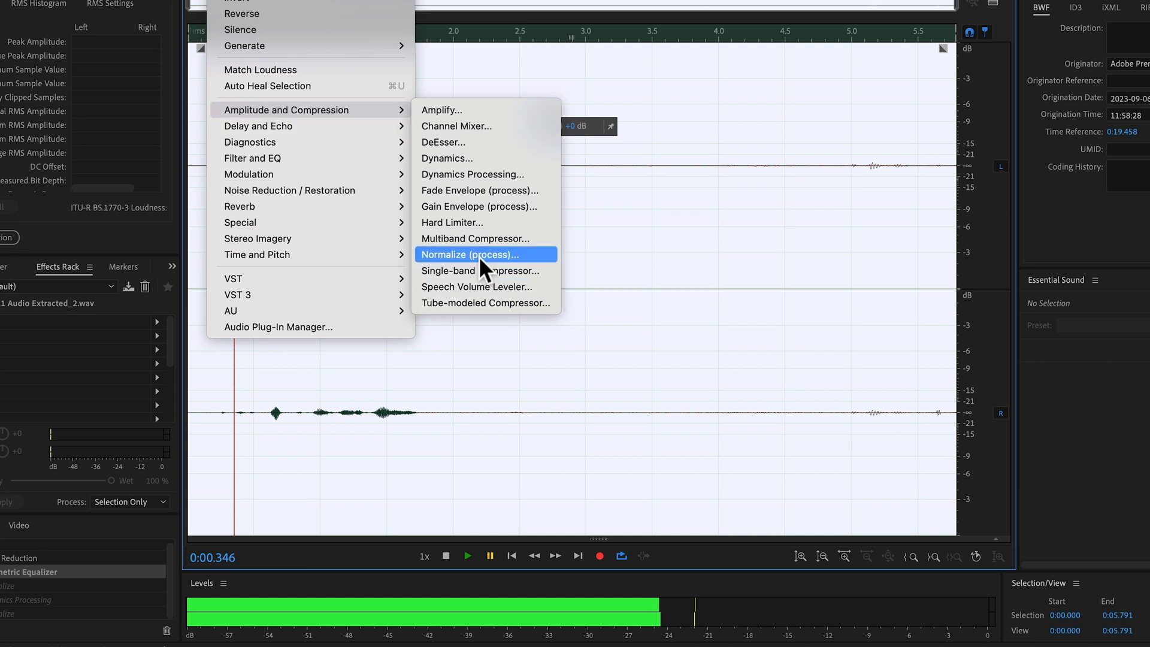
# Normalize the noise-reduced dialogue to 98.8% so the speech waveform fills the track
pyautogui.click(469, 254)
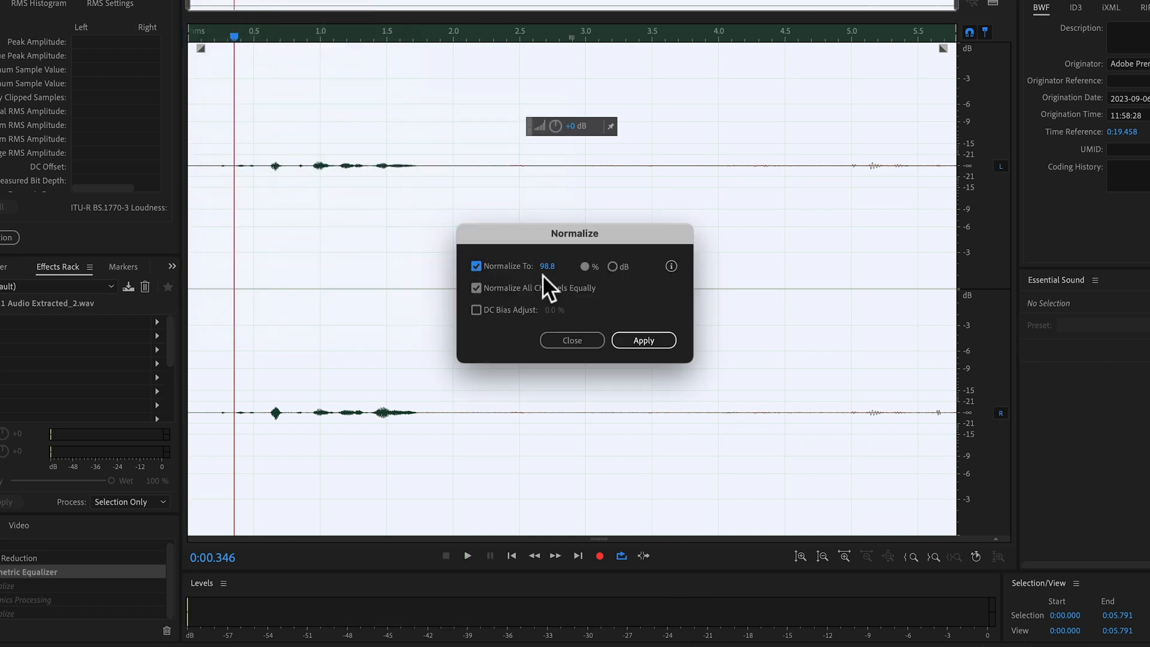
pyautogui.click(643, 339)
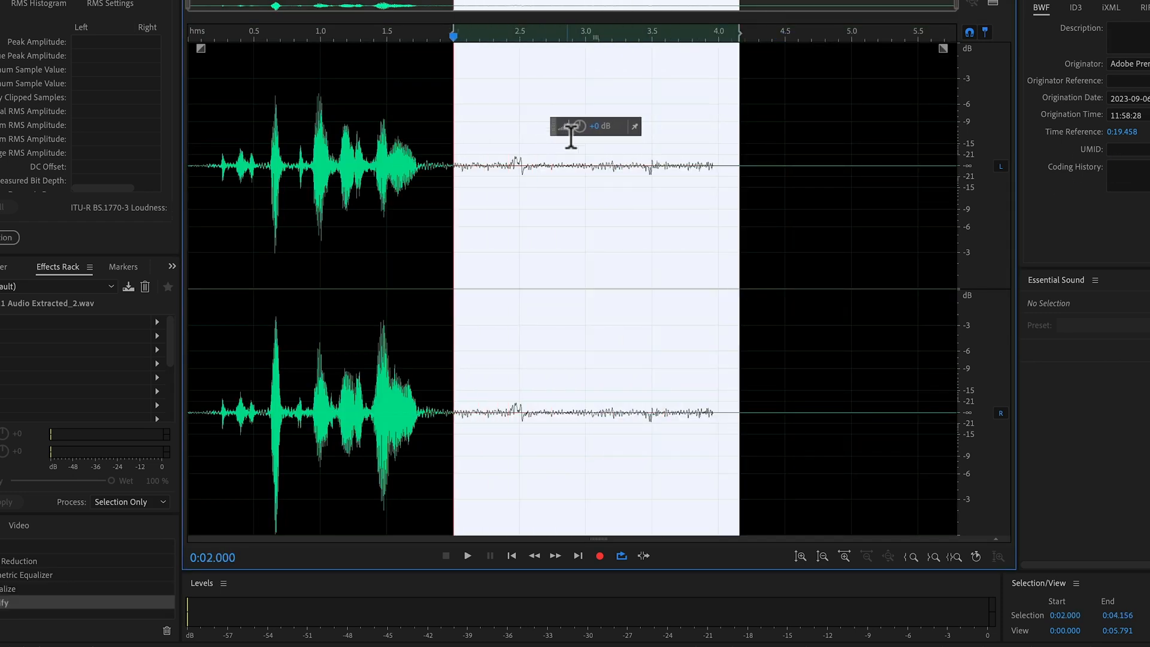
# Turn the leftover noise after the speech (2.0–4.2 s) down to silence and clear the selection
pyautogui.click(690, 38)
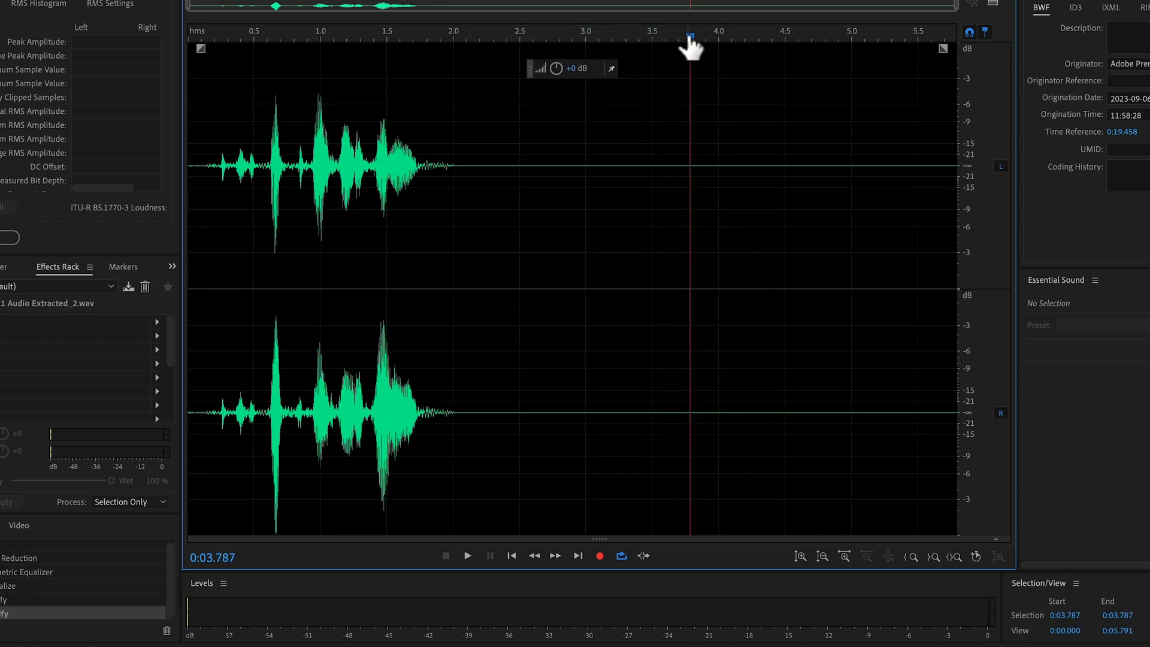
pyautogui.click(468, 554)
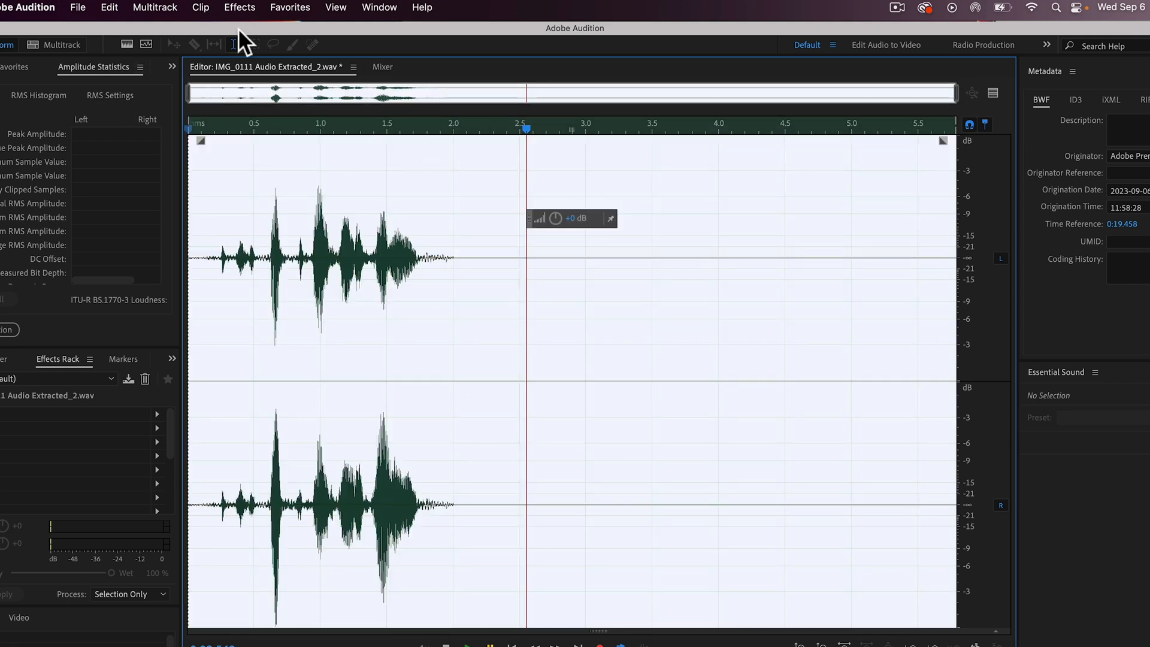
# Apply DeReverb at 40% to the dialogue clip
pyautogui.click(240, 8)
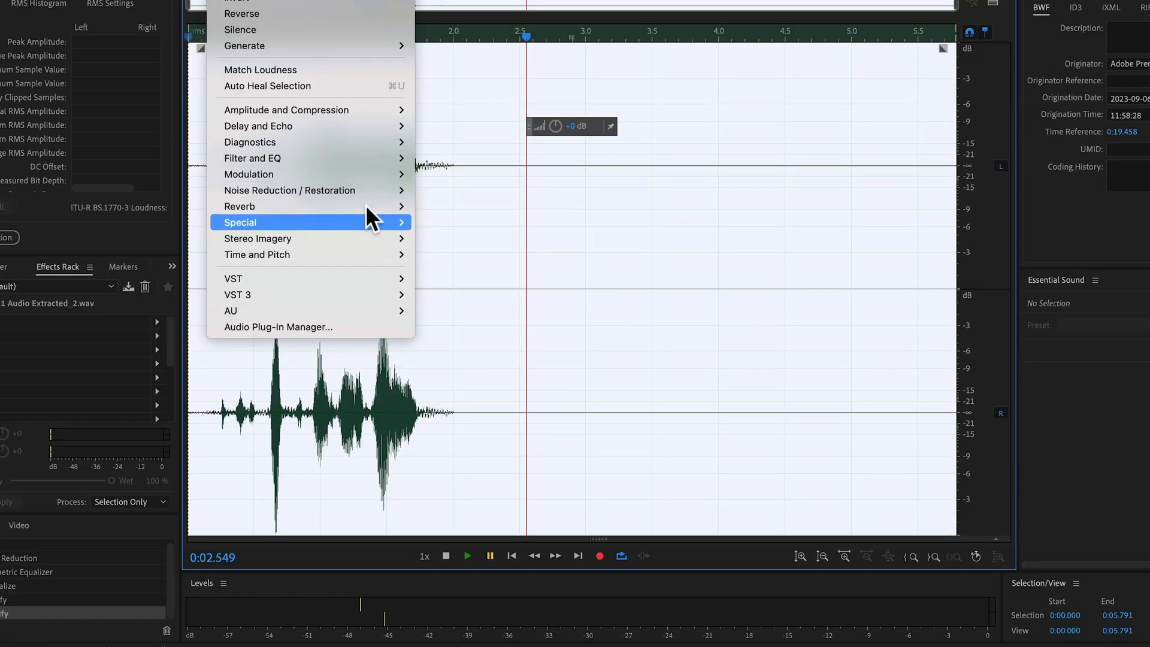
pyautogui.click(240, 223)
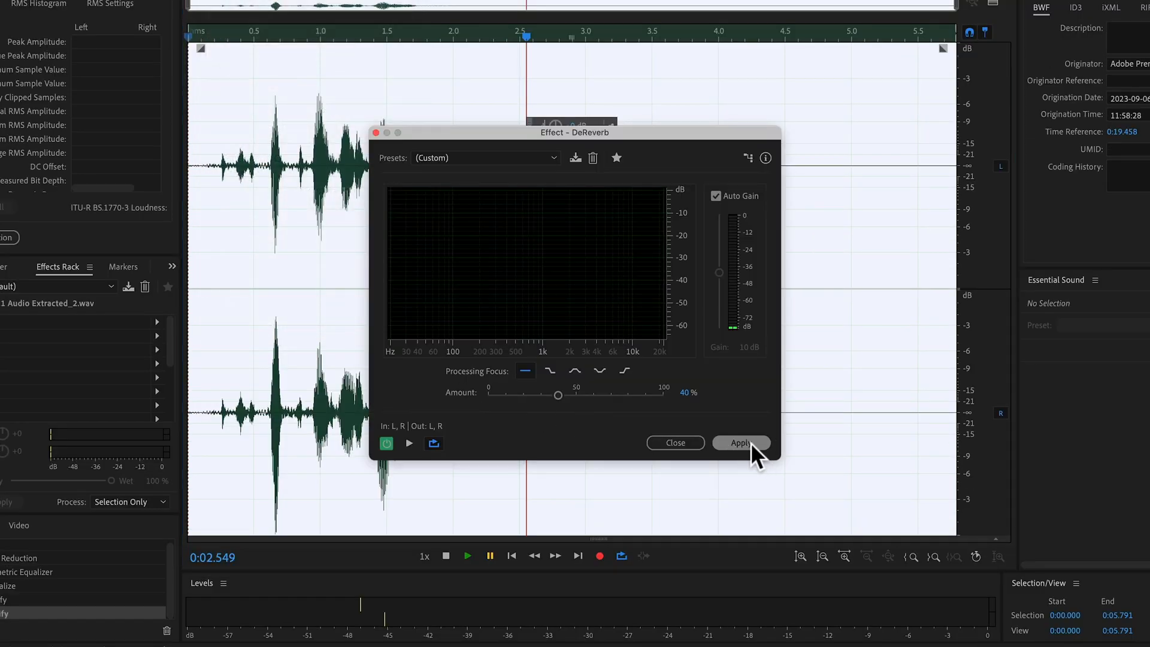
pyautogui.click(380, 8)
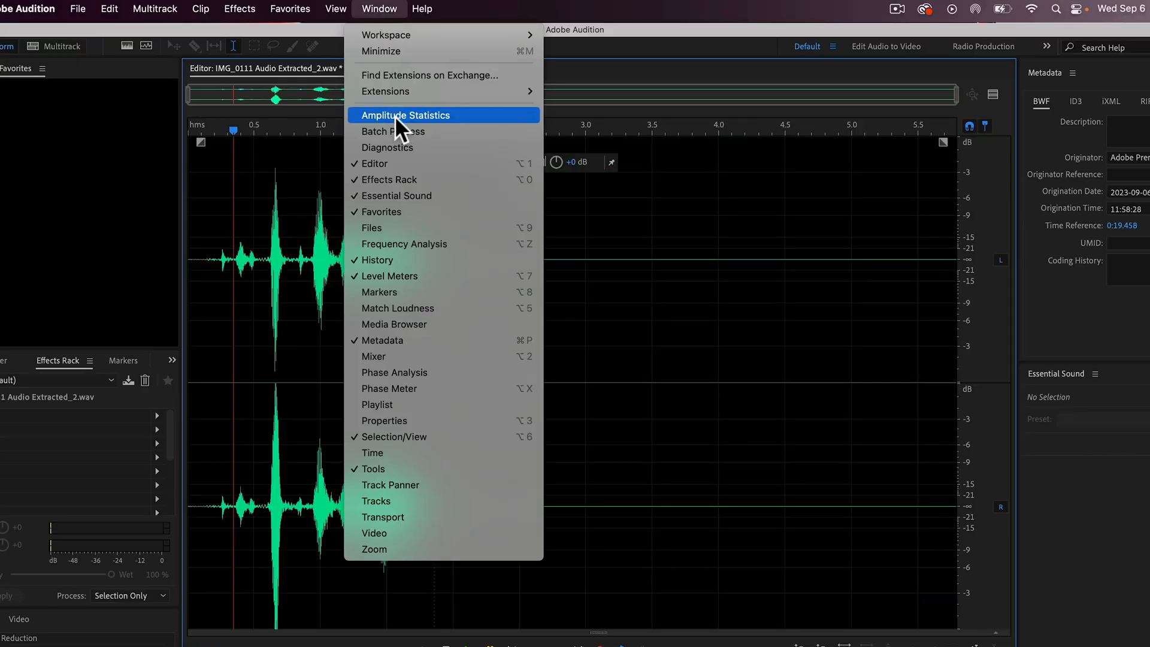
# Show the clip's amplitude statistics, reading a -0.83 dB peak
pyautogui.click(406, 115)
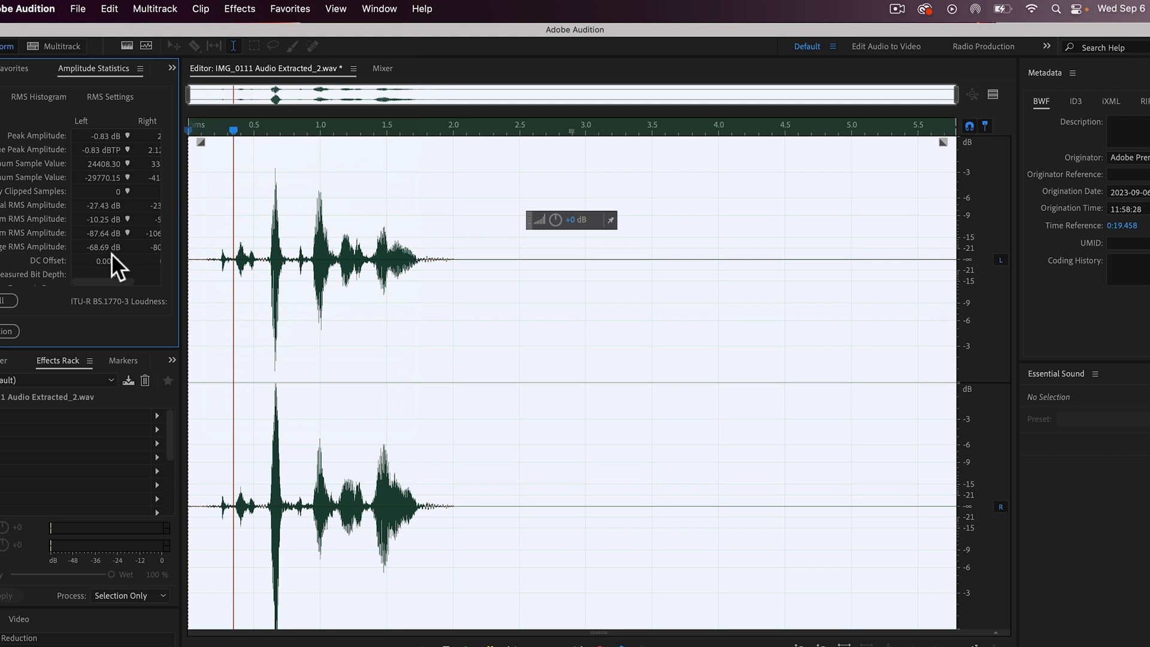
pyautogui.click(239, 8)
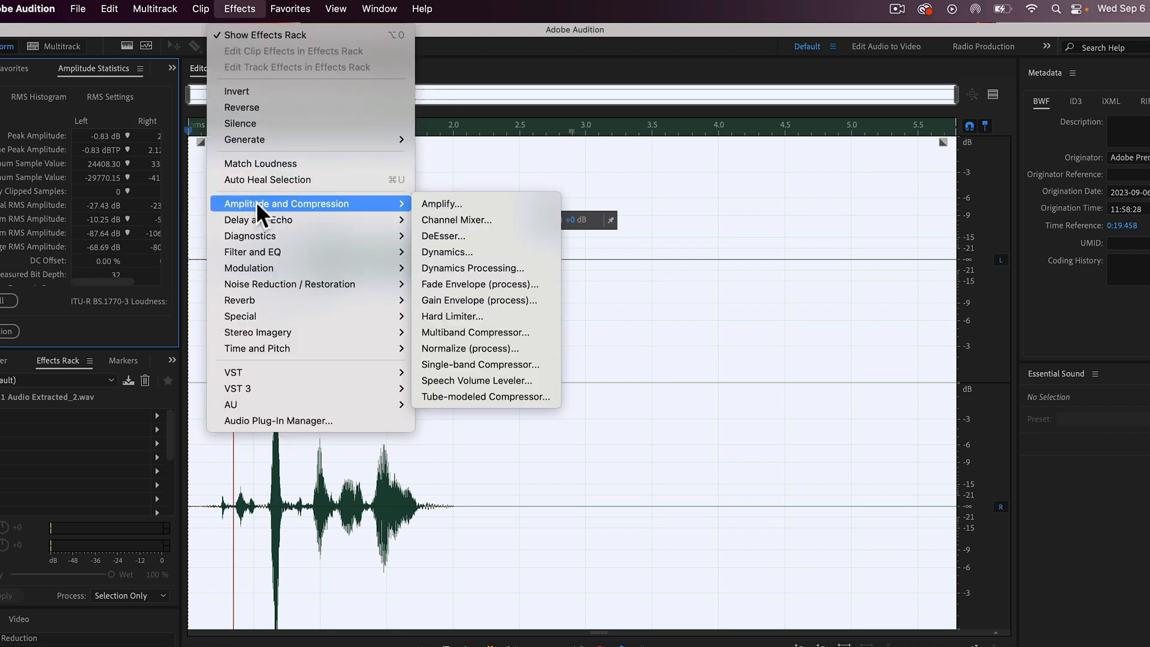
pyautogui.moveTo(447, 252)
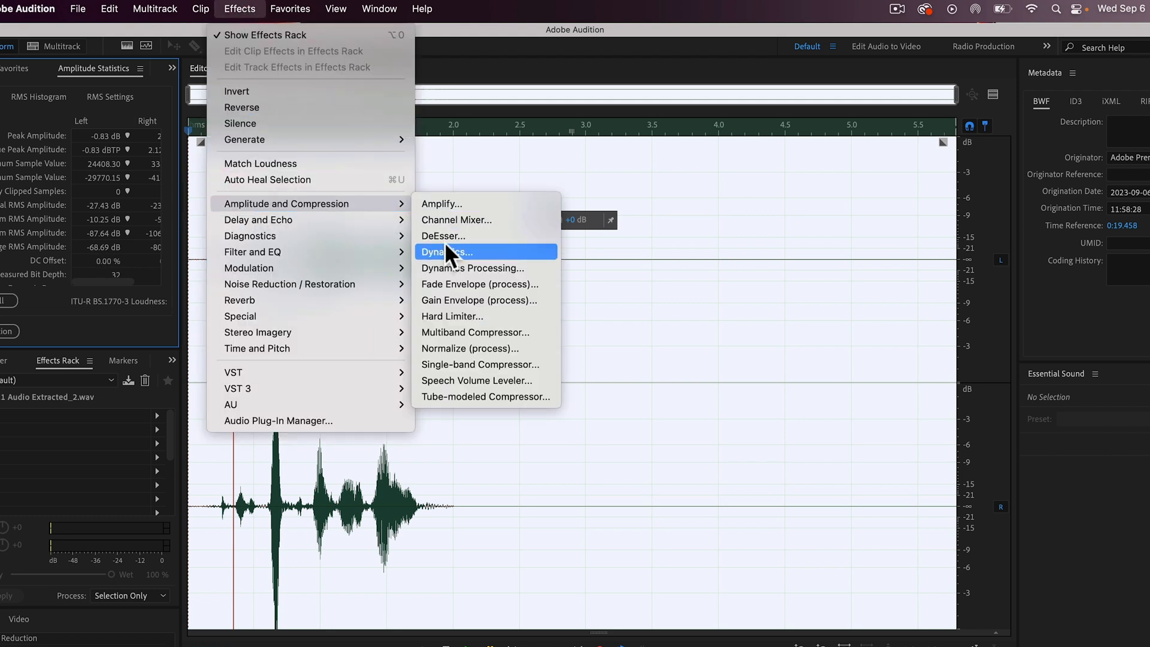
# Set the Dynamics AutoGate to -60 dB threshold, 50 ms release and 60 ms hold
pyautogui.click(448, 251)
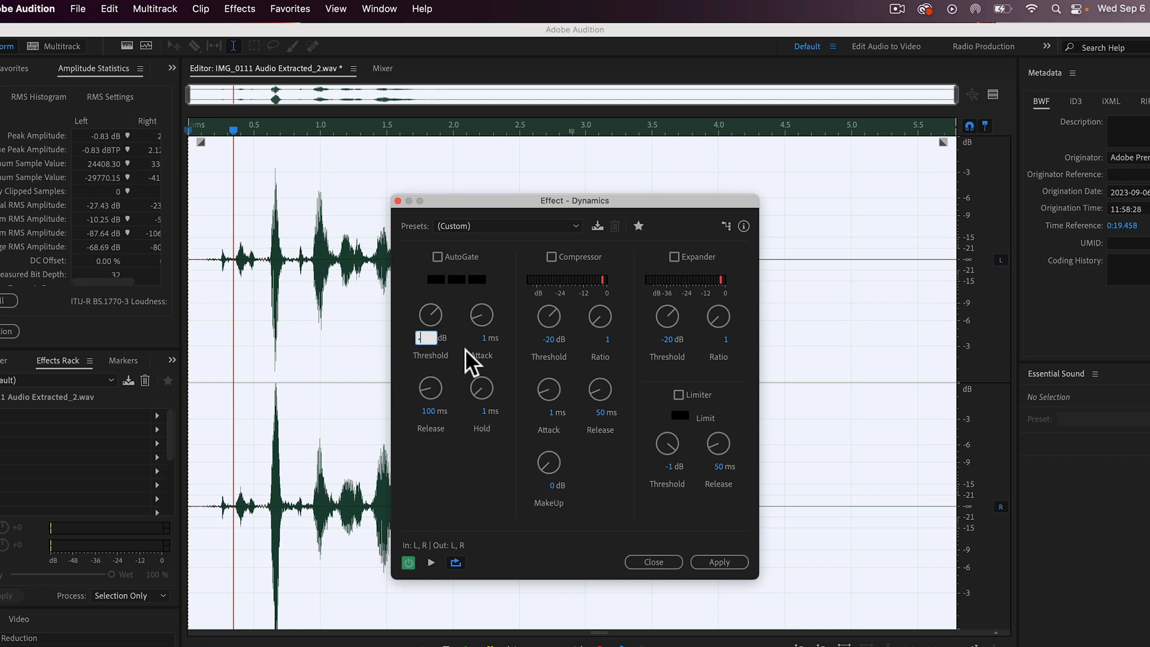
pyautogui.write('-68')
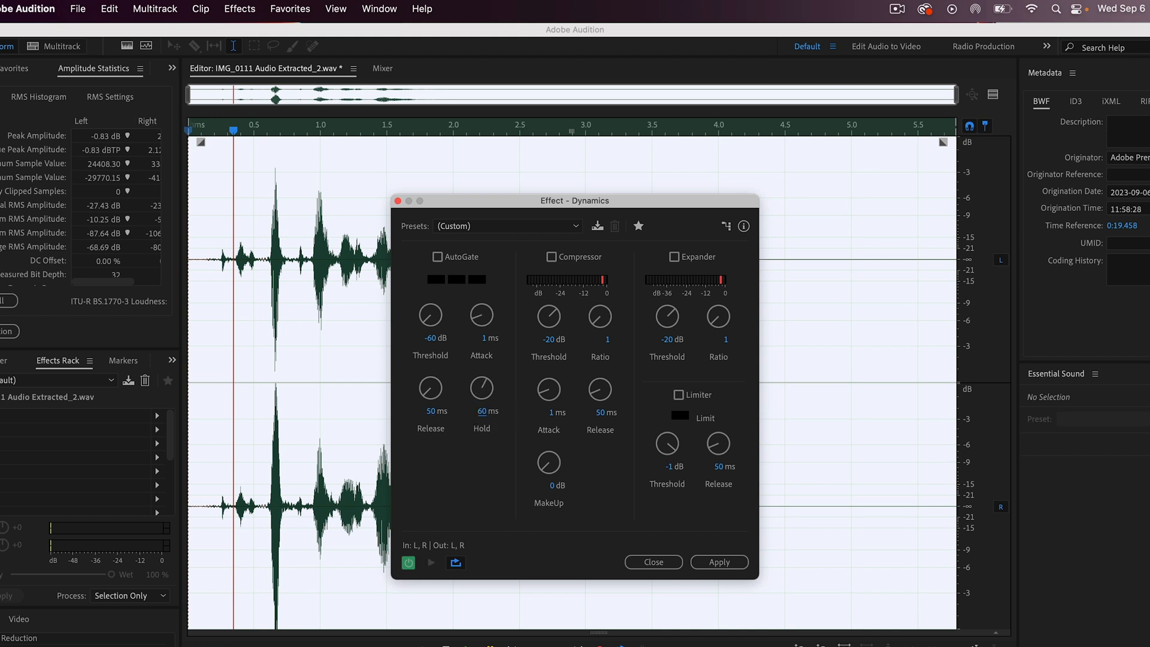
# Apply the gate, then preview the clip through the Parametric Equalizer
pyautogui.click(239, 8)
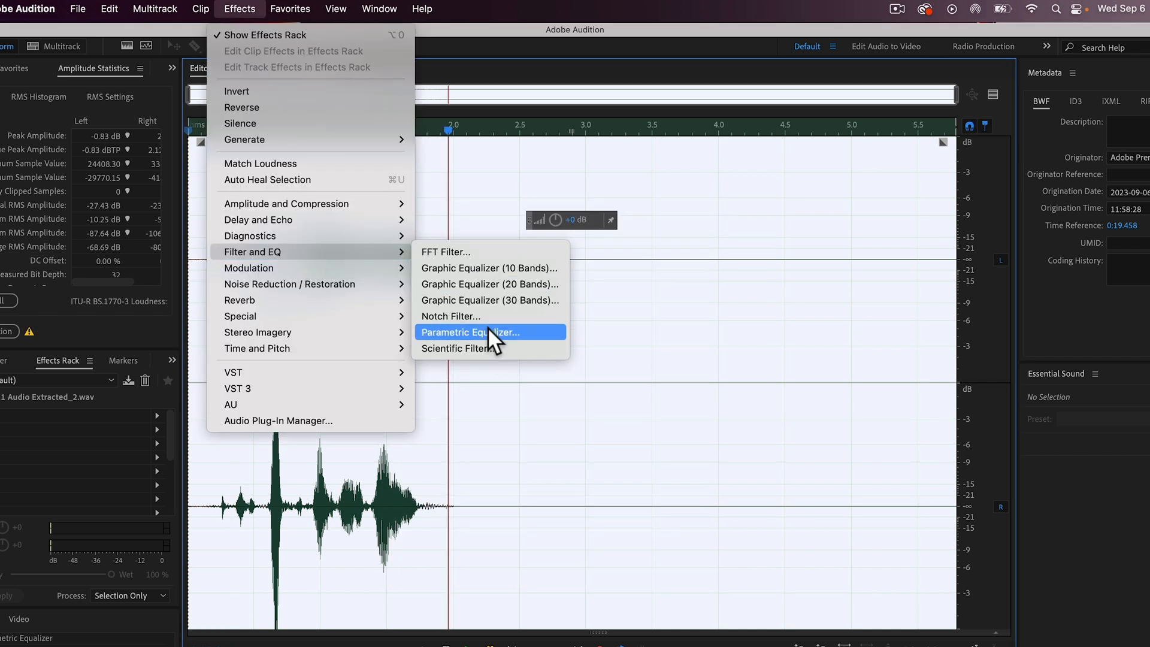
pyautogui.click(489, 332)
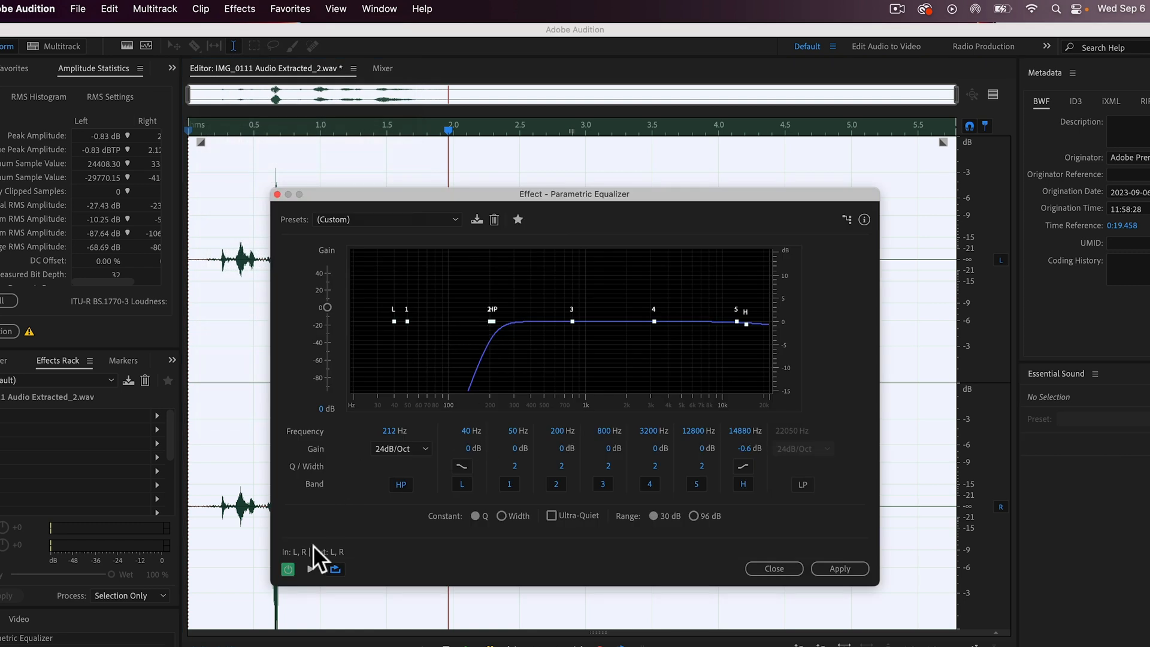
pyautogui.click(312, 571)
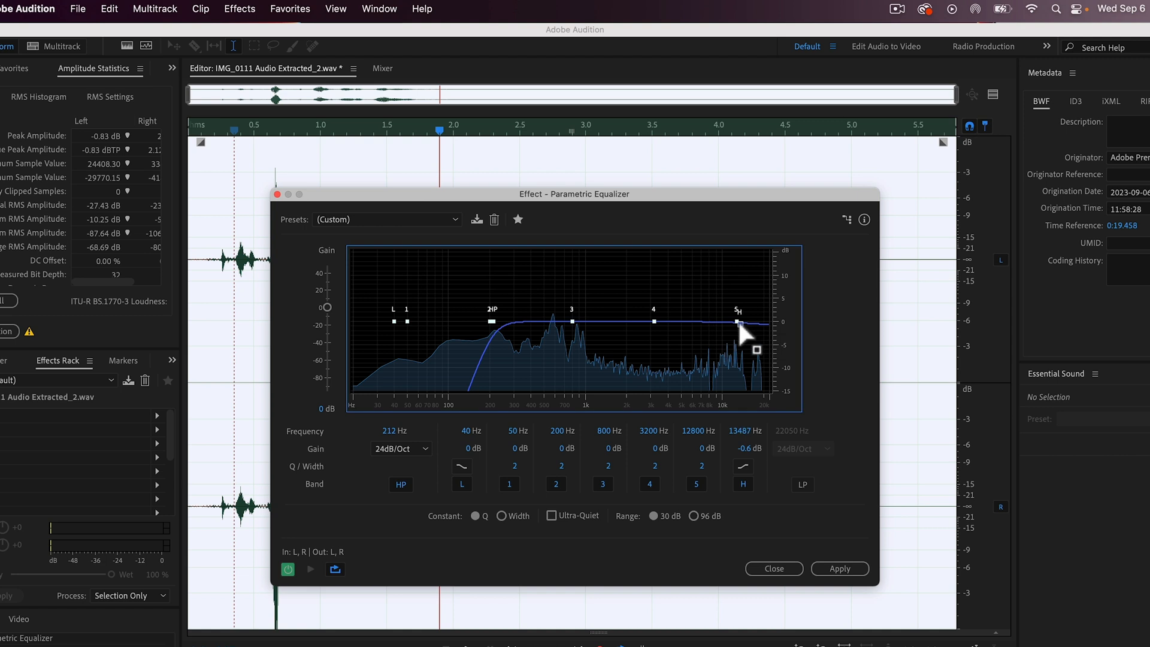
# Lower the highs with a -15 dB high shelf at 3242 Hz and a -4.1 dB low band, then listen again
pyautogui.click(310, 569)
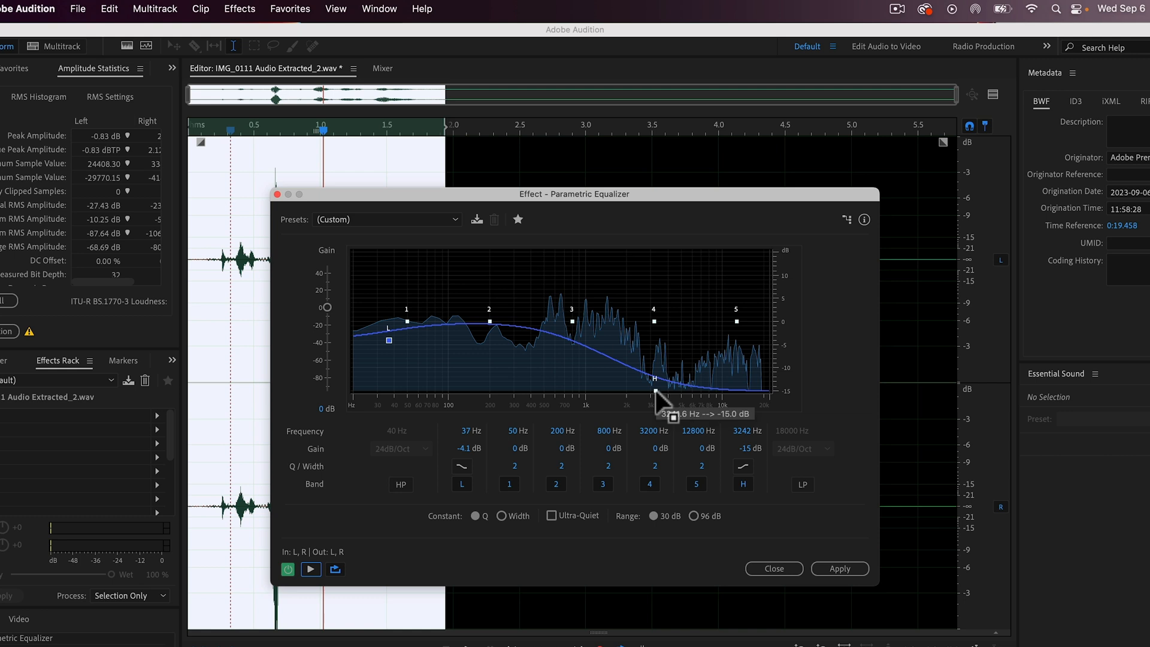
pyautogui.moveTo(584, 451)
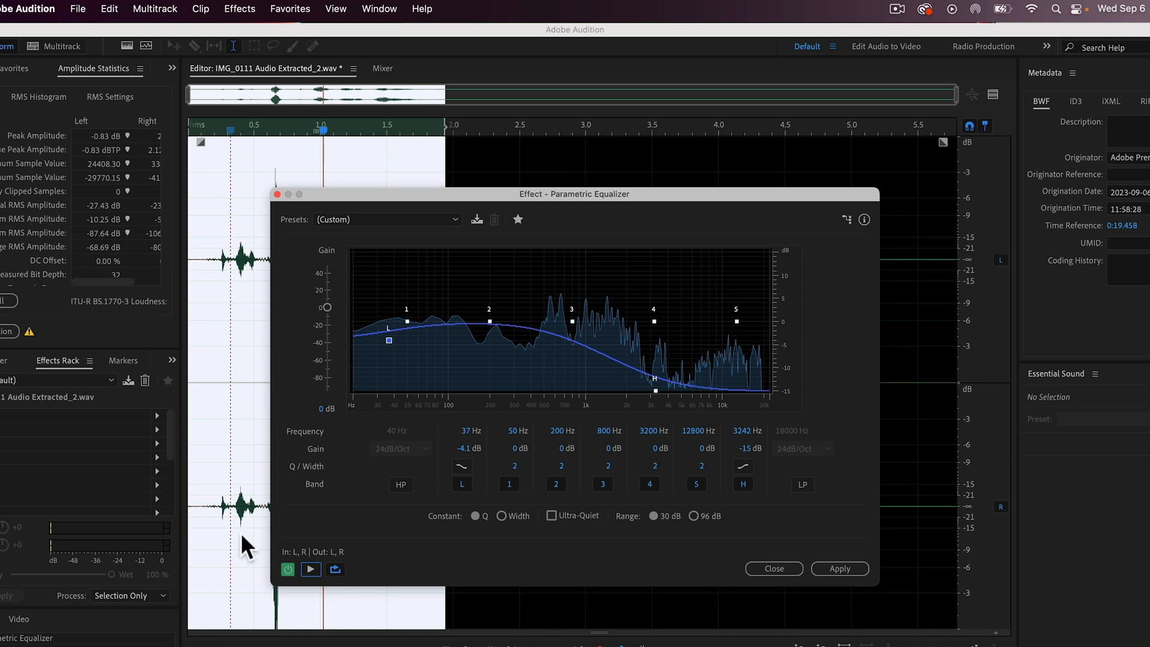
pyautogui.click(311, 569)
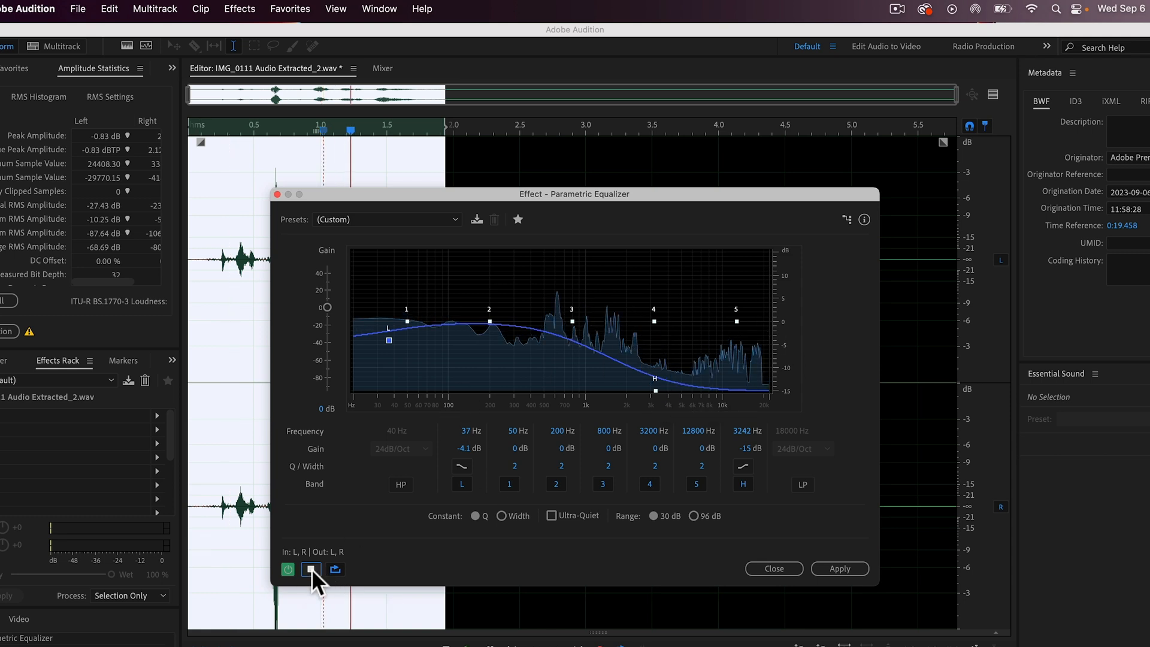